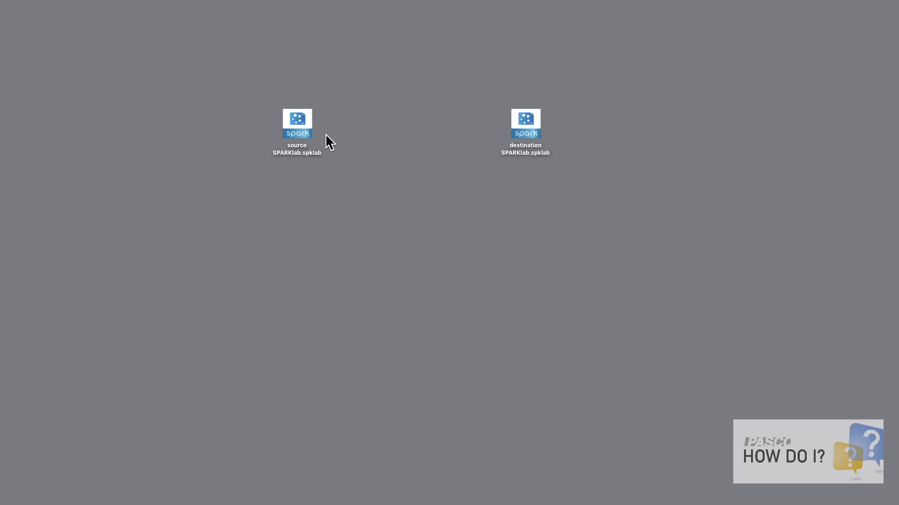
pyautogui.moveTo(466, 143)
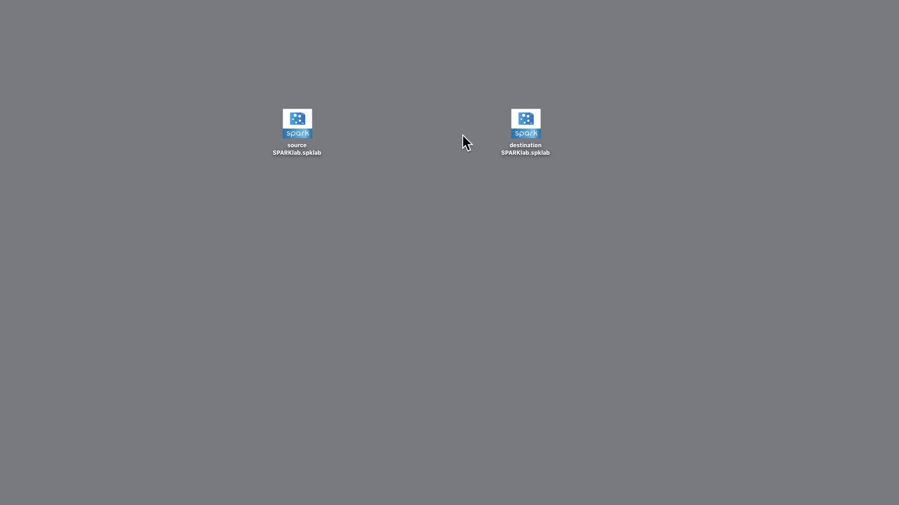
# - Open source SPARKlab.spklab and show its Blockly code with the loop and function
pyautogui.doubleClick(296, 124)
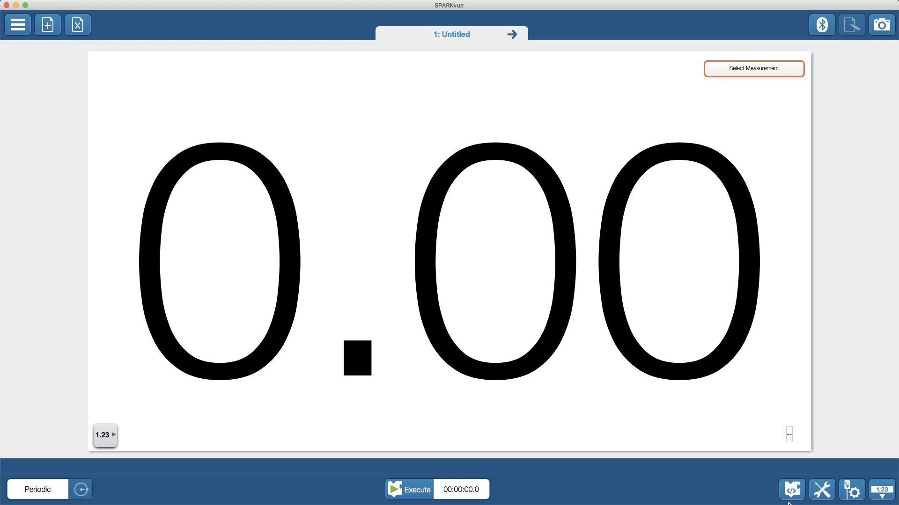
pyautogui.click(792, 490)
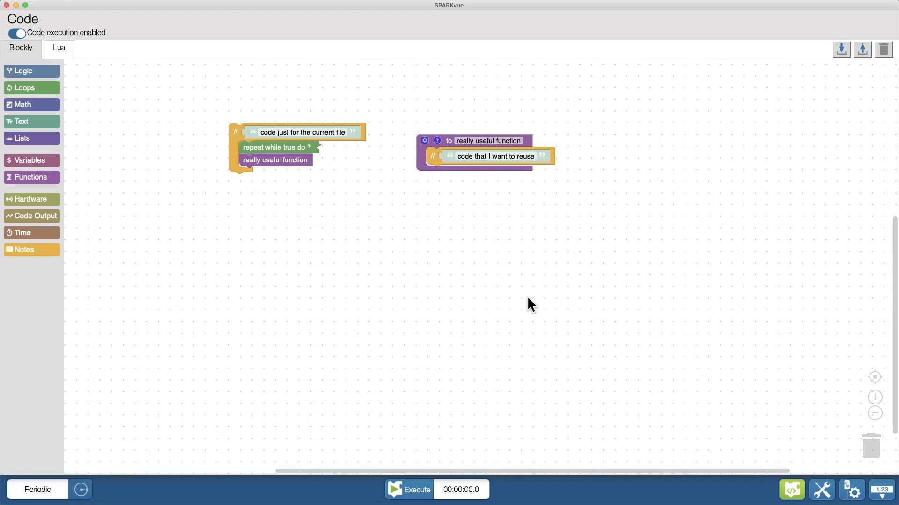
pyautogui.moveTo(505, 224)
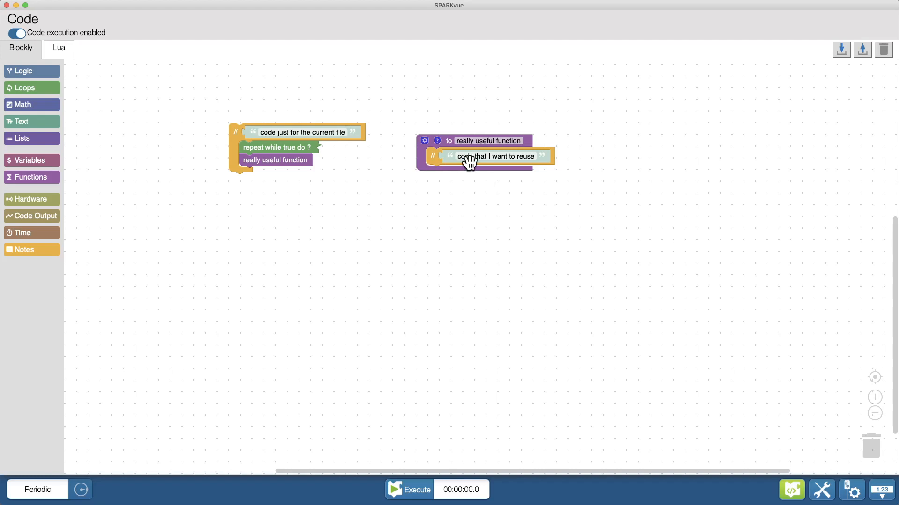
pyautogui.moveTo(470, 161)
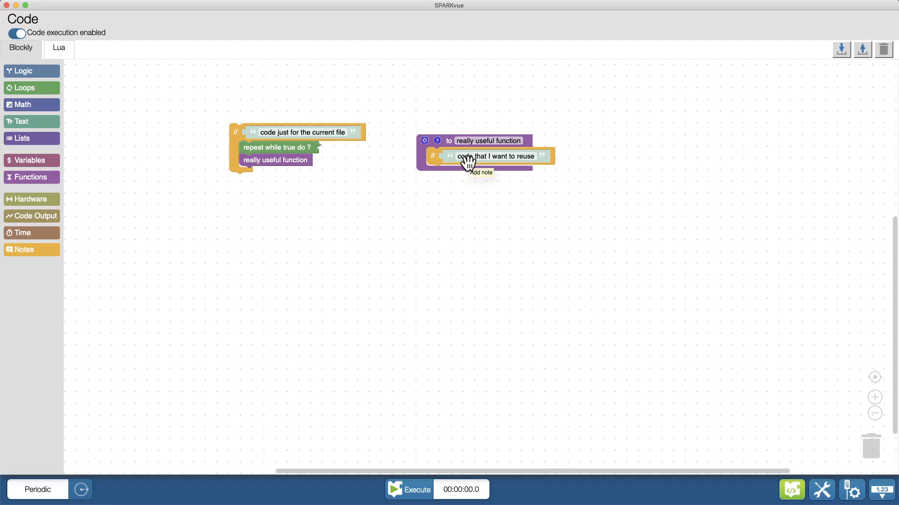
pyautogui.moveTo(554, 251)
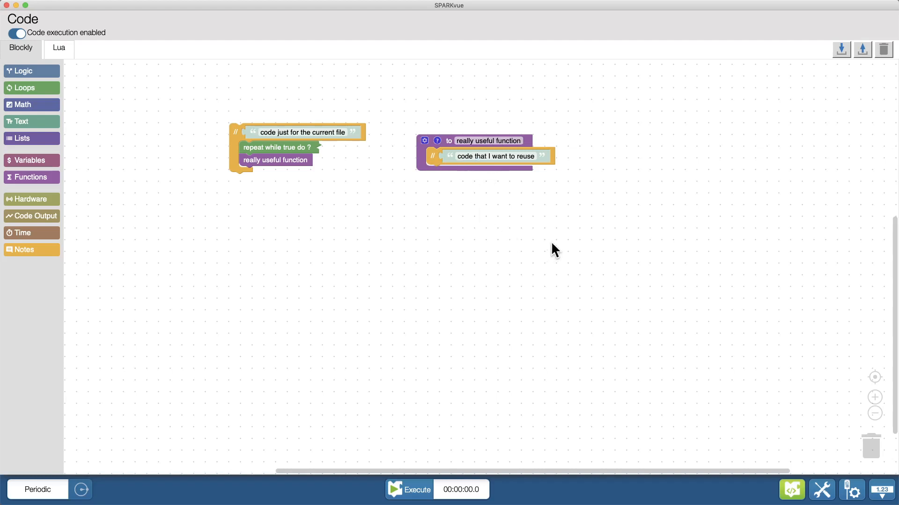
pyautogui.moveTo(557, 240)
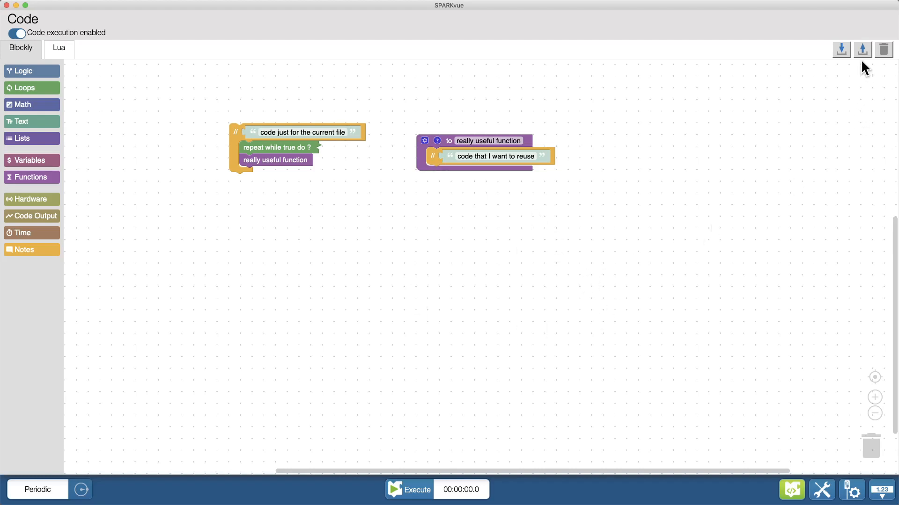
# - Export the block code to a file named 'code to transfer'
pyautogui.click(862, 49)
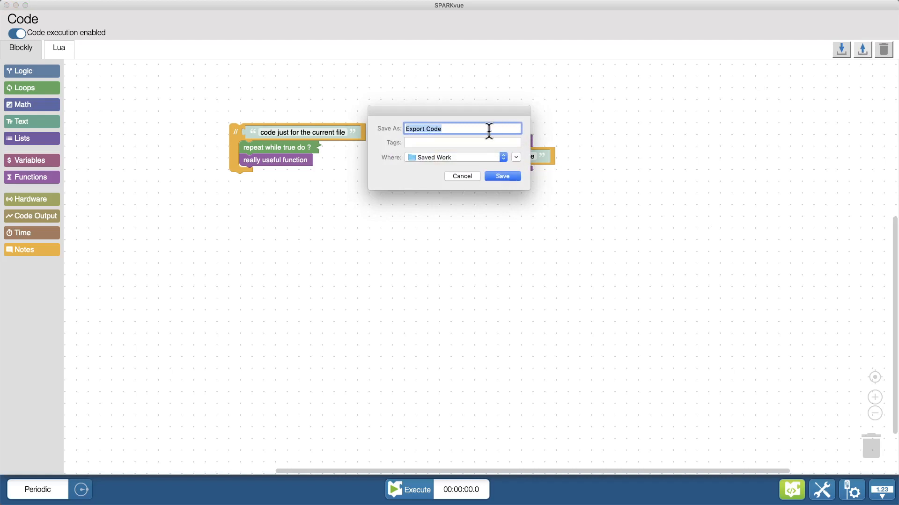
pyautogui.write('code to')
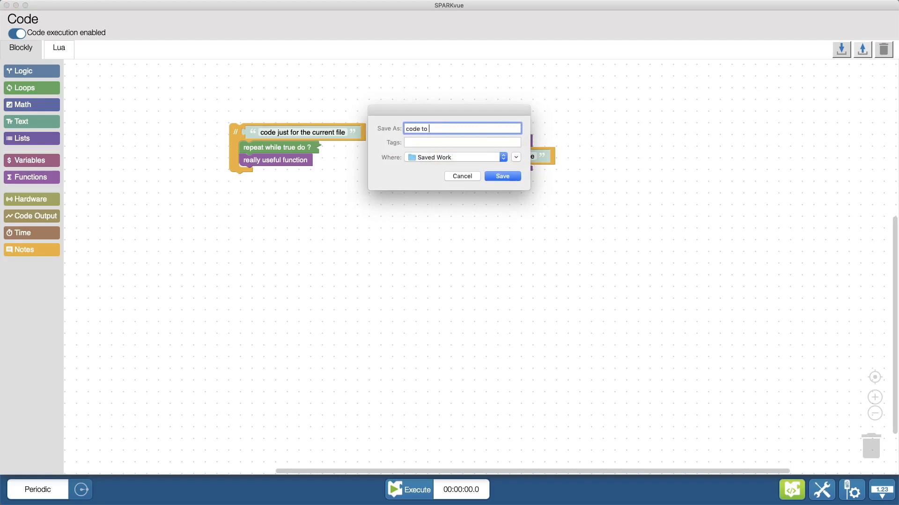
pyautogui.write('transfer')
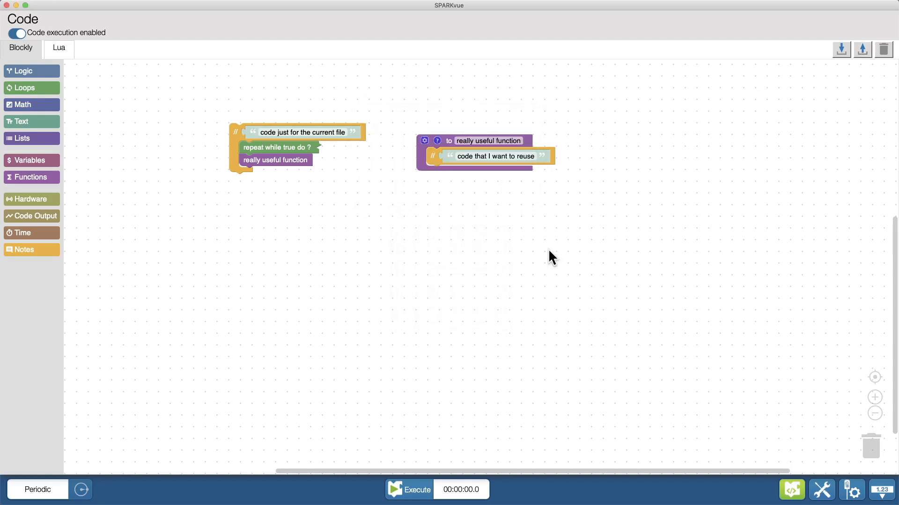
pyautogui.moveTo(565, 327)
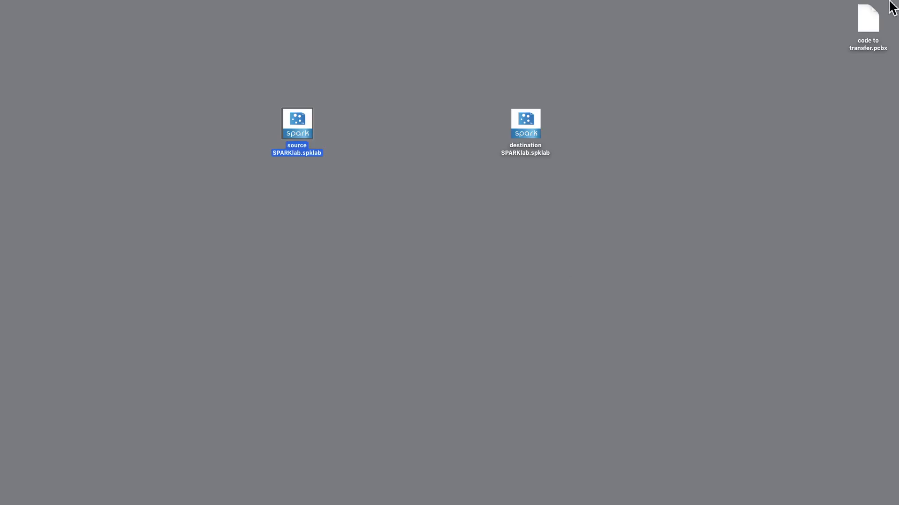
# - Place code to transfer.pcbx between the lab files and select the destination file
pyautogui.moveTo(867, 18); pyautogui.dragTo(411, 123)
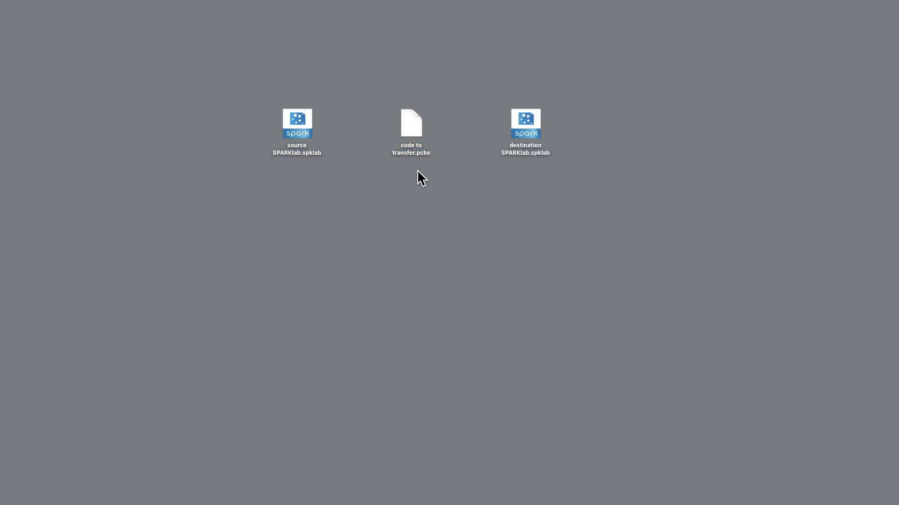
pyautogui.moveTo(424, 169)
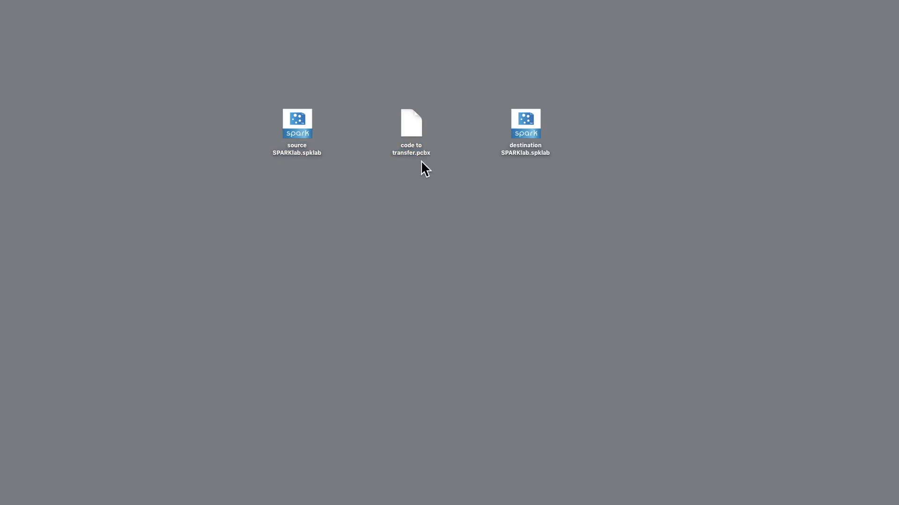
pyautogui.click(525, 125)
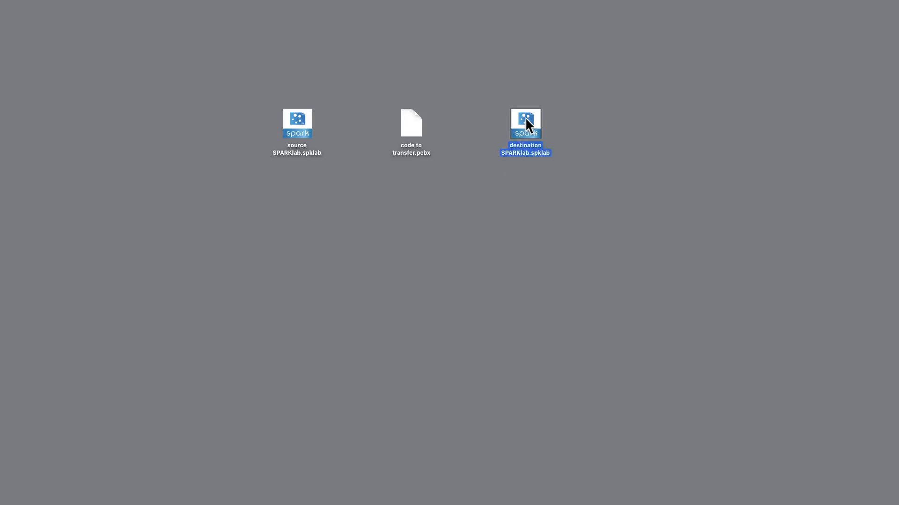
# - Open destination SPARKlab.spklab and show its code canvas with the existing comment
pyautogui.doubleClick(526, 123)
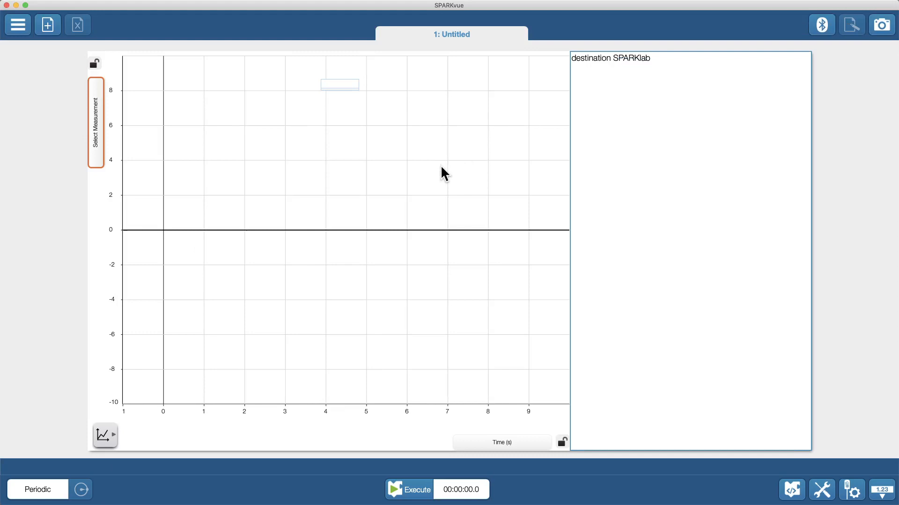
pyautogui.click(792, 490)
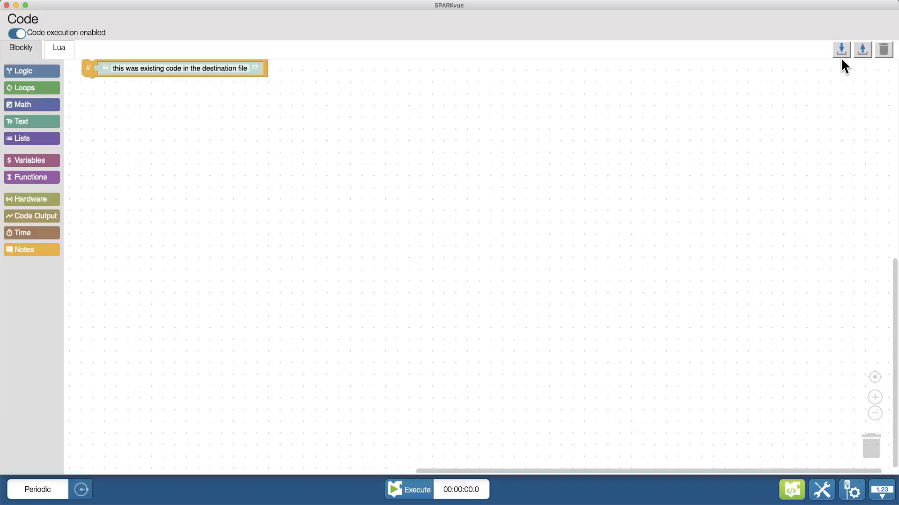
# - Import code to transfer.pcbx into the destination code canvas
pyautogui.click(841, 49)
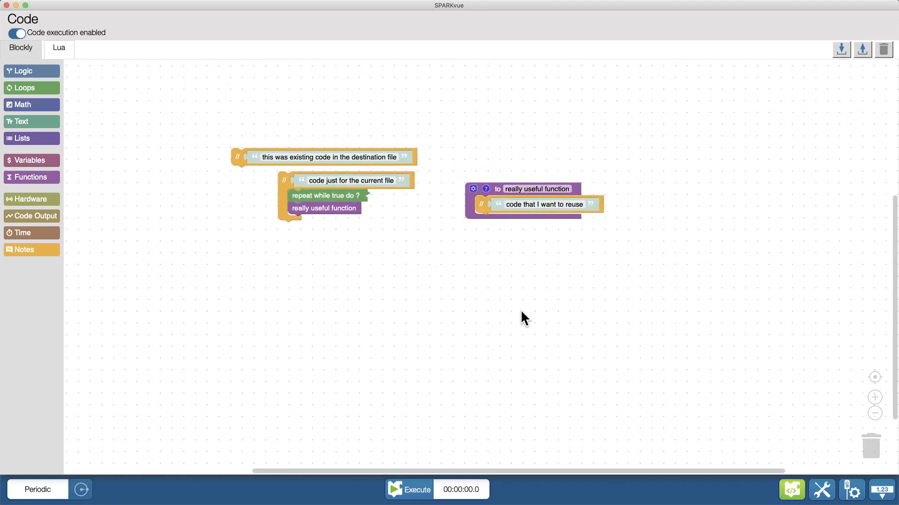
pyautogui.moveTo(522, 269)
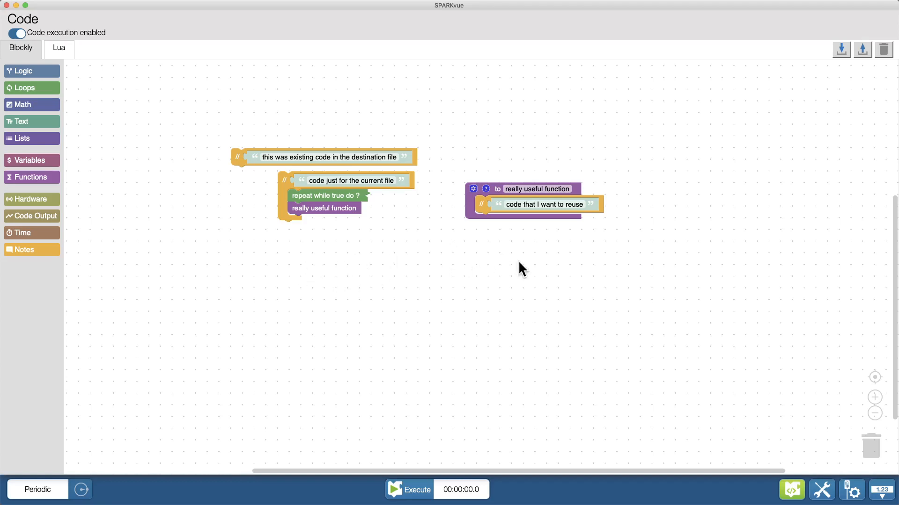